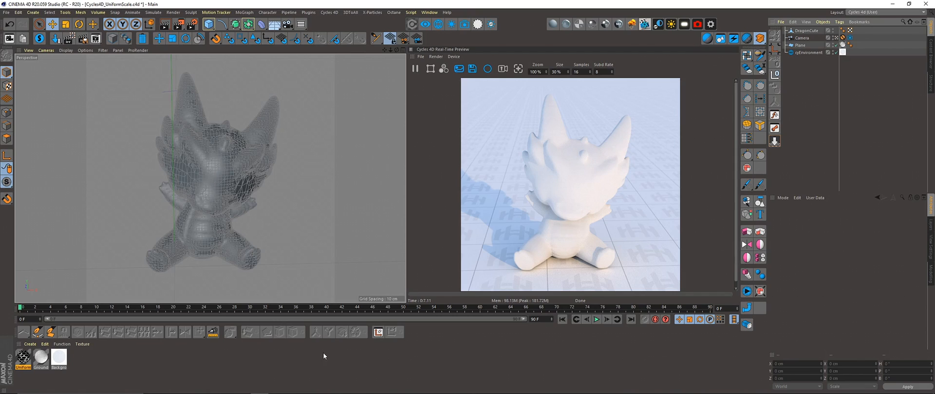
pyautogui.moveTo(91, 354)
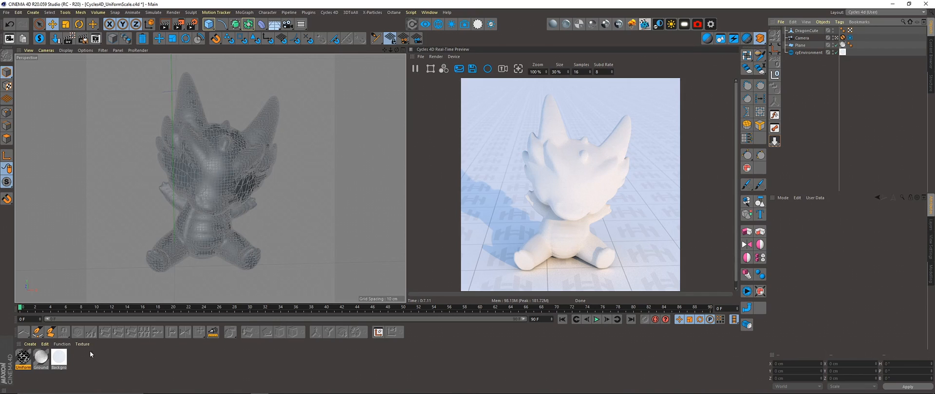
pyautogui.moveTo(22, 356)
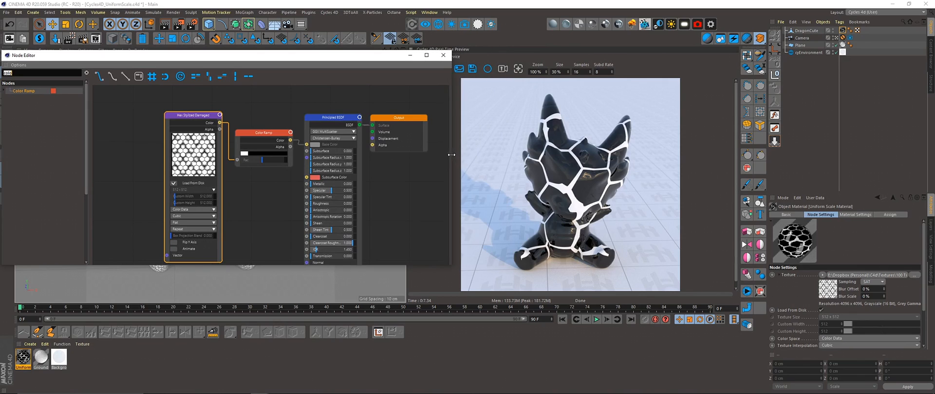
# Review the shader, Color Ramp and hex texture settings, then search the node list for Mapping
pyautogui.click(332, 117)
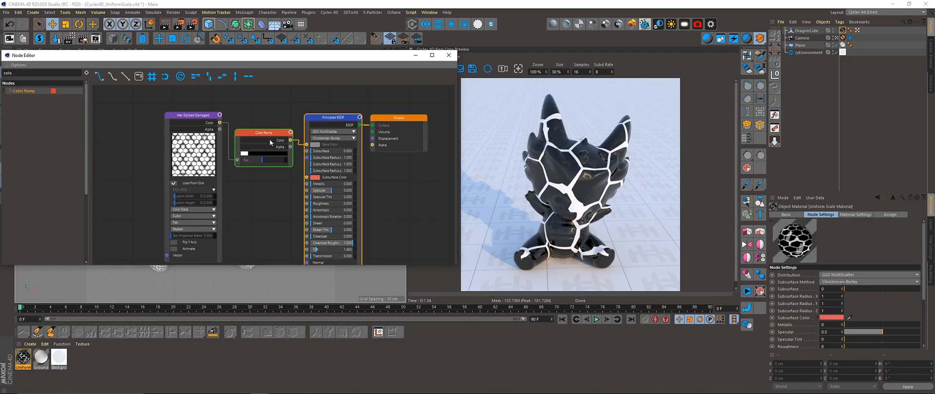
pyautogui.click(193, 114)
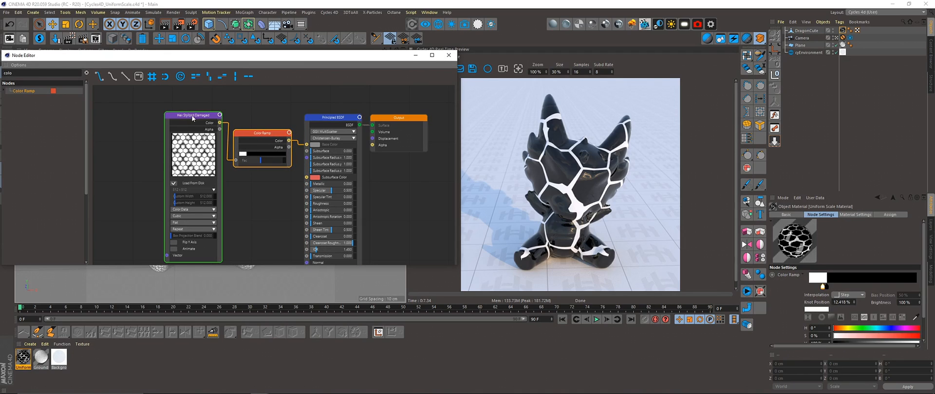
pyautogui.click(191, 113)
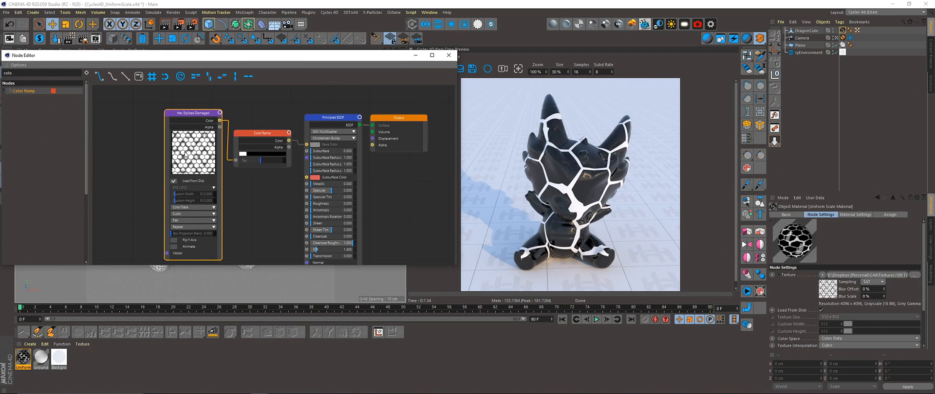
pyautogui.click(261, 133)
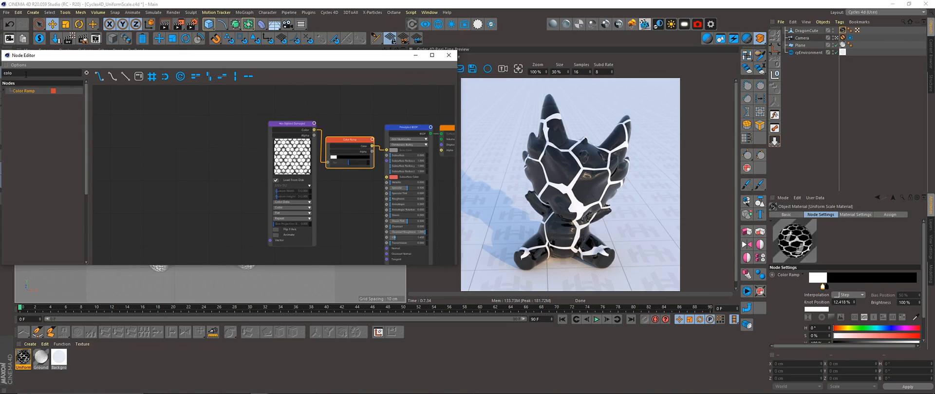
pyautogui.write('mapp')
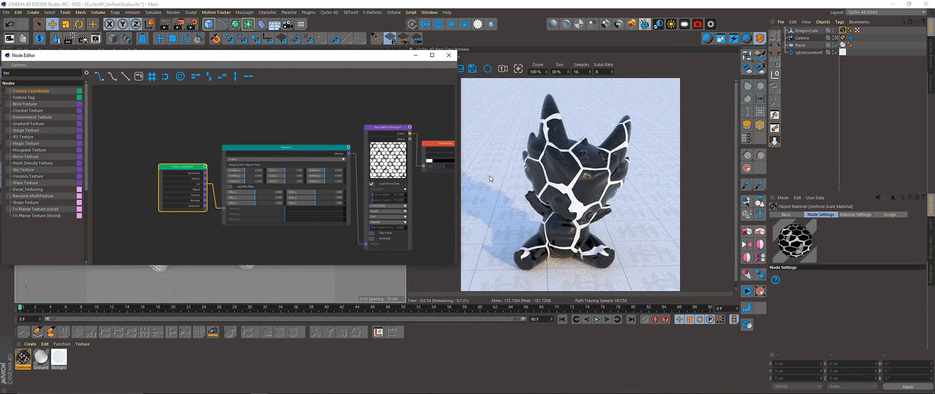
# Try the Mapping node's X scale at 0.5 and then 0.2 to shrink the hexagons
pyautogui.click(286, 147)
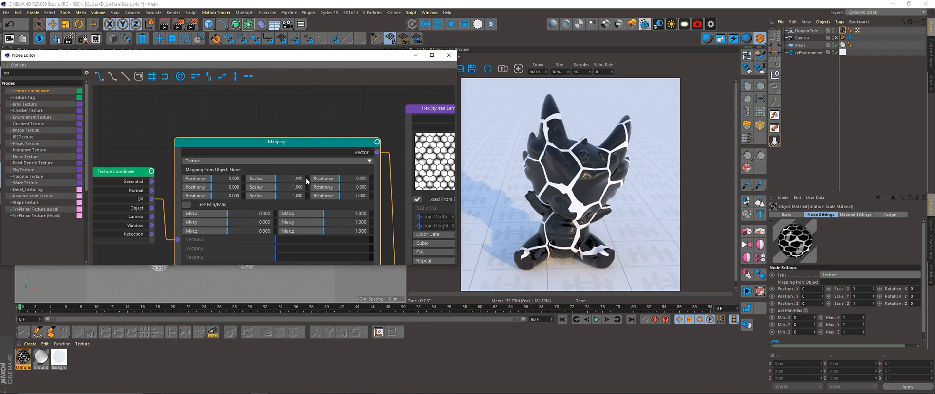
pyautogui.click(301, 178)
pyautogui.write('.5')
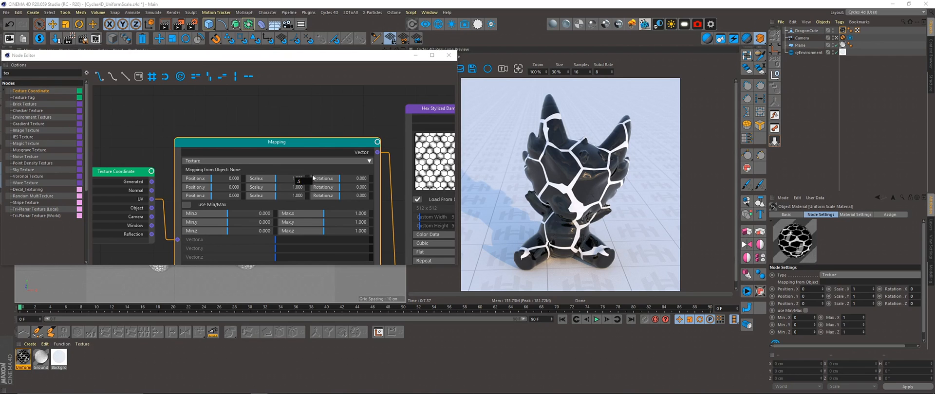
pyautogui.write('0.500')
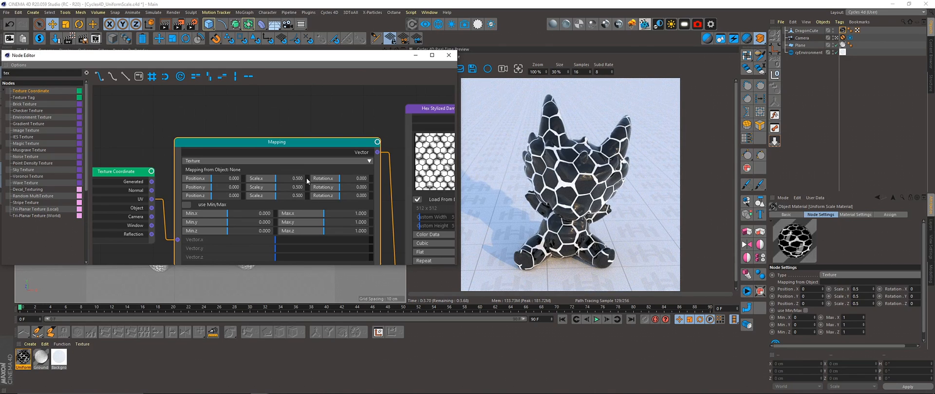
pyautogui.write('0.200')
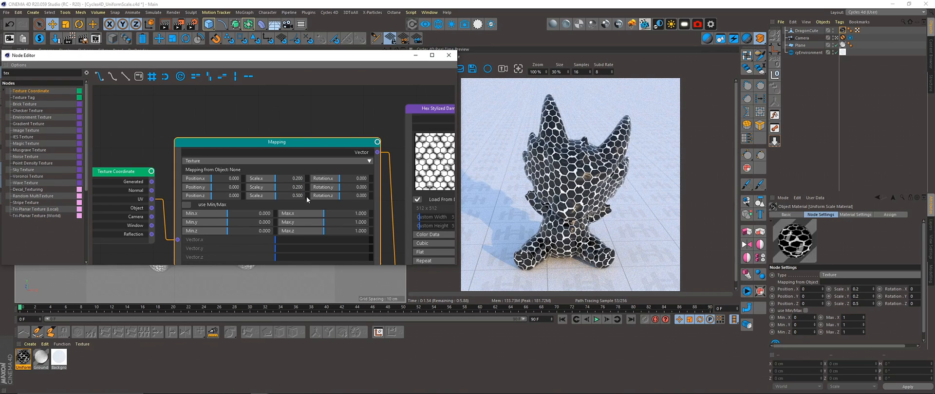
pyautogui.moveTo(255, 150)
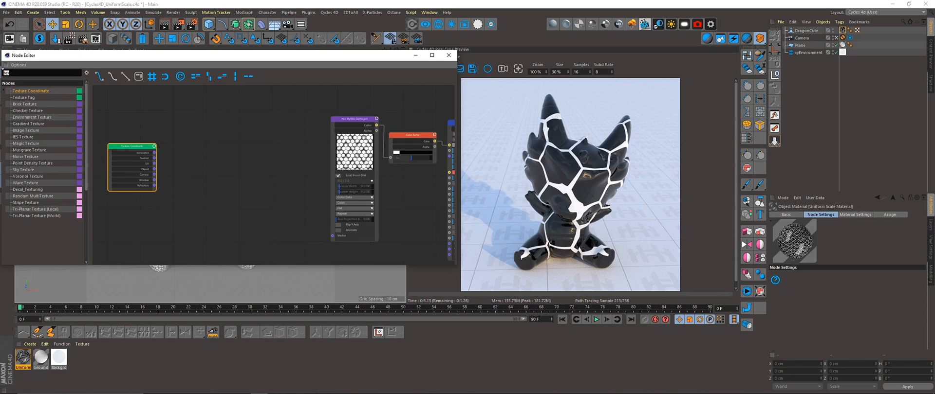
# Add Separate XYZ and Combine XYZ nodes and wire Separate's outputs into Combine's inputs
pyautogui.write('sep')
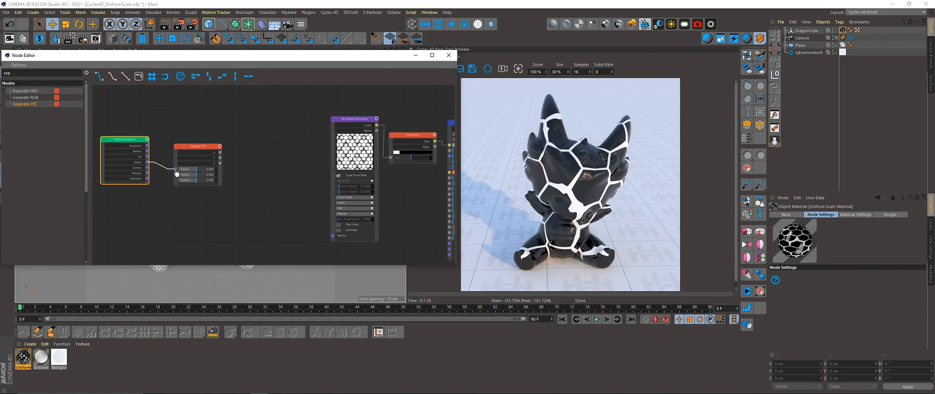
pyautogui.click(199, 146)
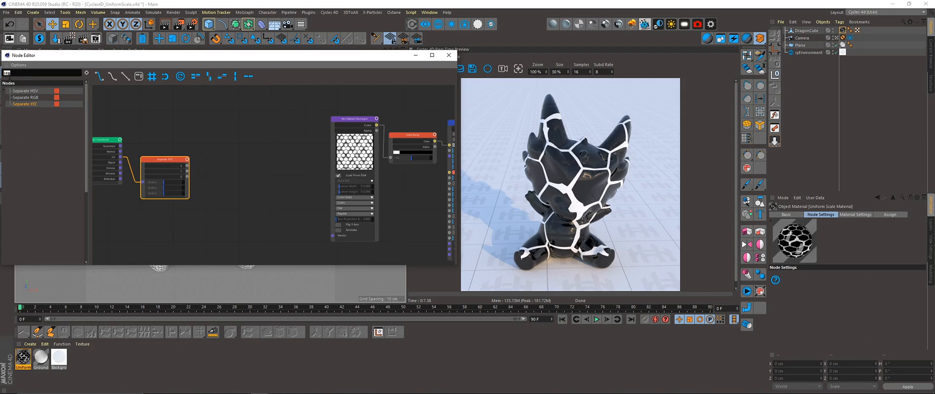
pyautogui.write('com')
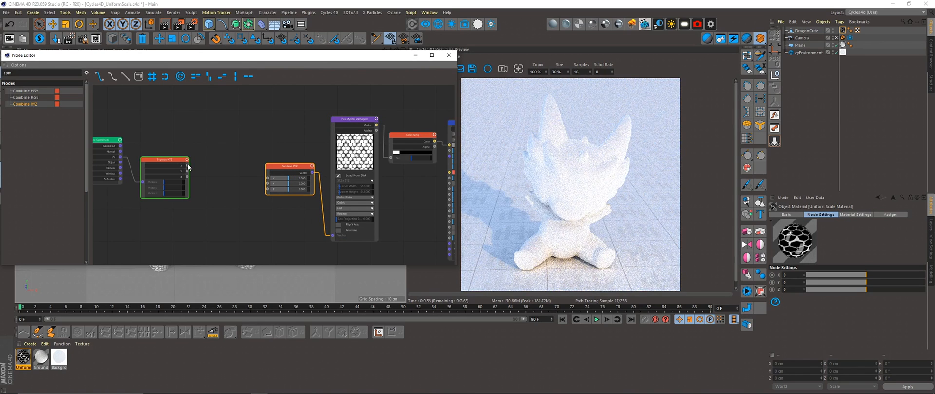
pyautogui.moveTo(188, 160); pyautogui.dragTo(269, 172)
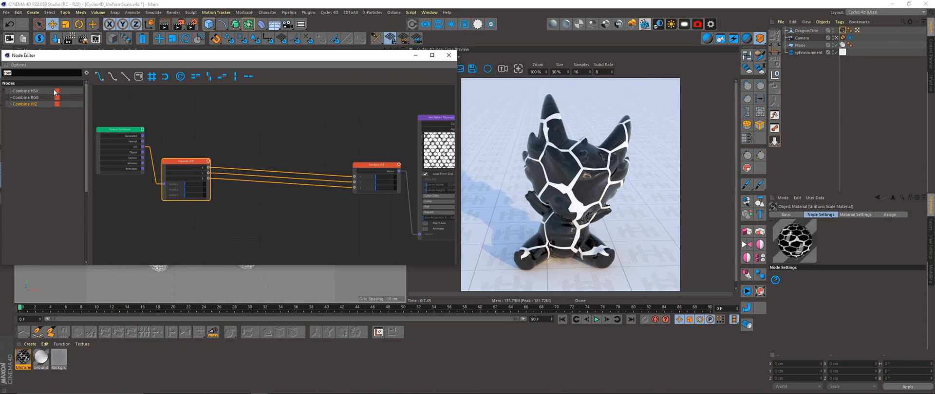
# Add a multiplying Math node between the X component and Combine XYZ
pyautogui.write('math')
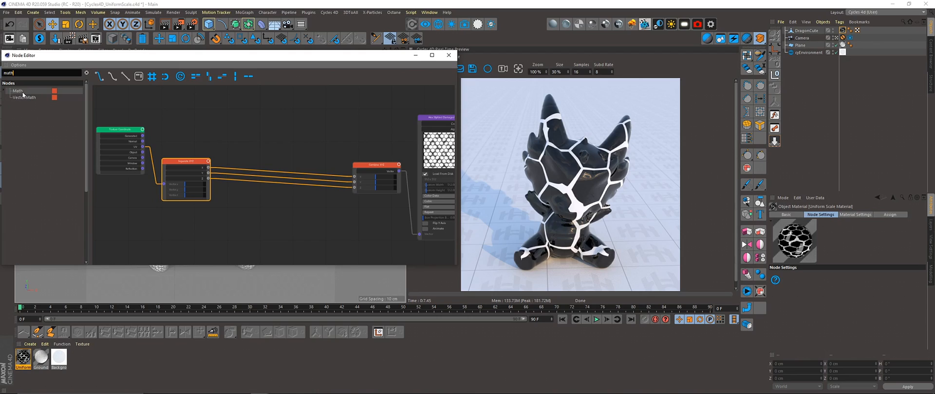
pyautogui.click(17, 90)
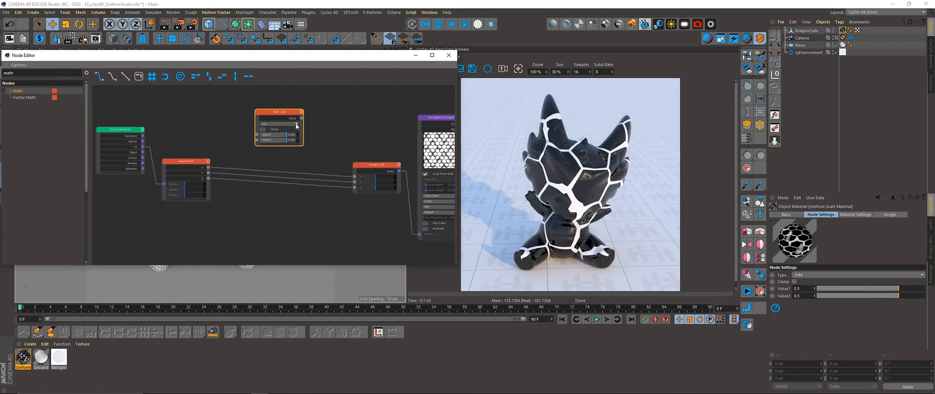
pyautogui.click(279, 130)
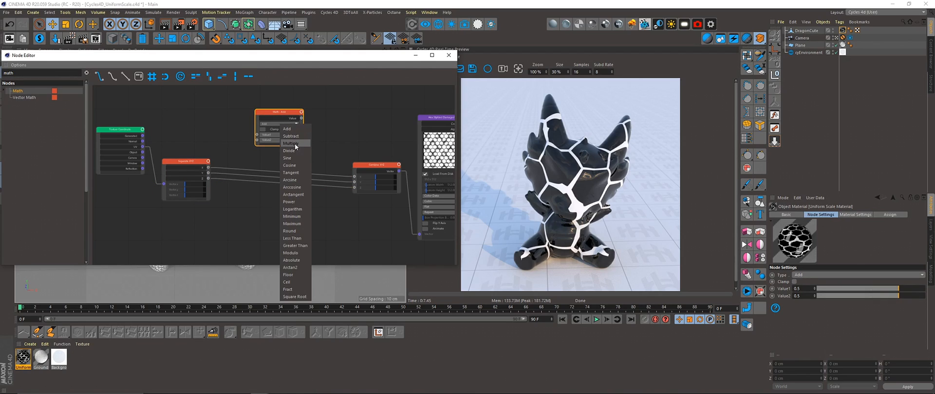
pyautogui.click(291, 143)
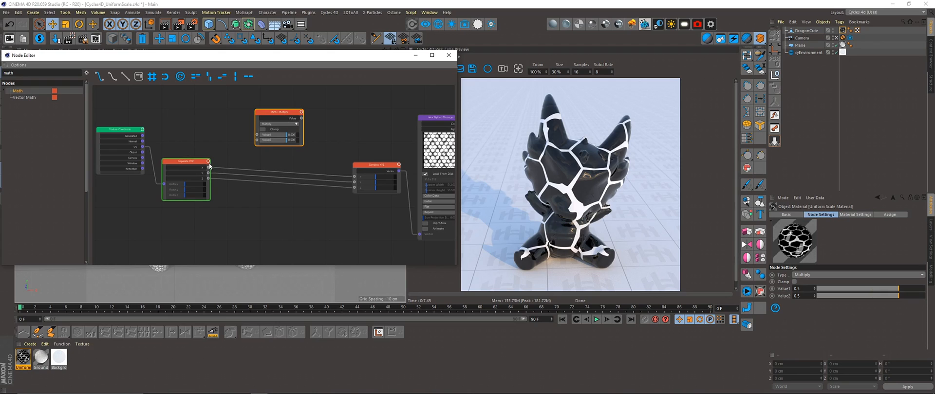
pyautogui.moveTo(210, 162); pyautogui.dragTo(257, 135)
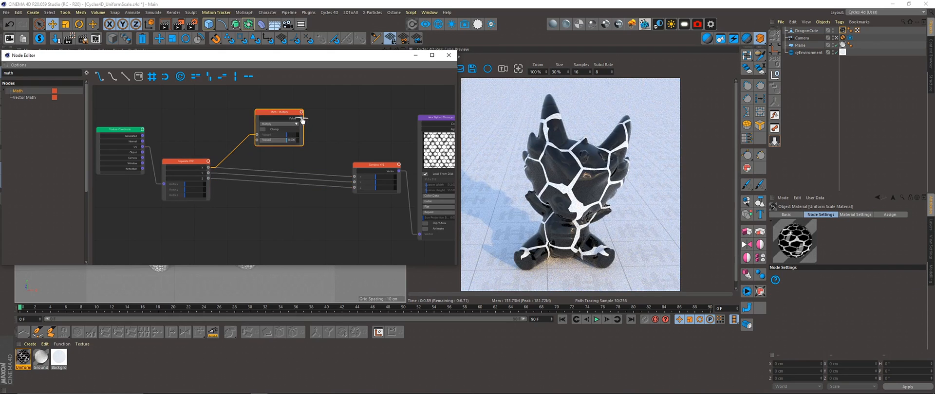
pyautogui.moveTo(301, 118); pyautogui.dragTo(348, 179)
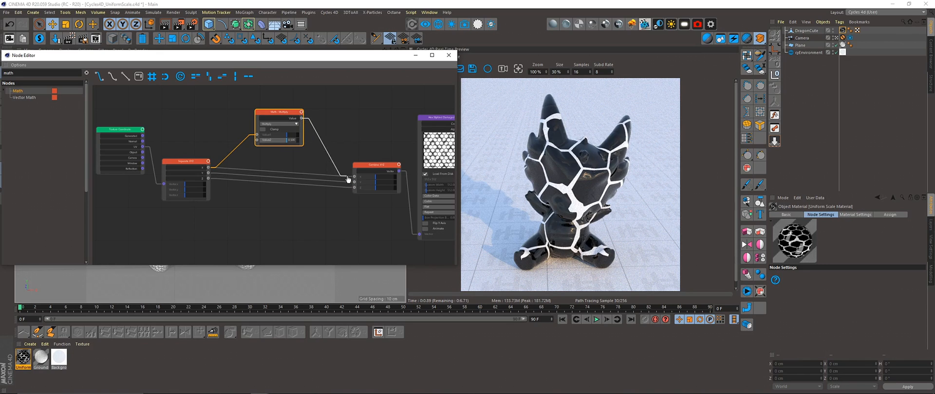
# Switch the Math node's operation from multiply to Divide
pyautogui.click(376, 164)
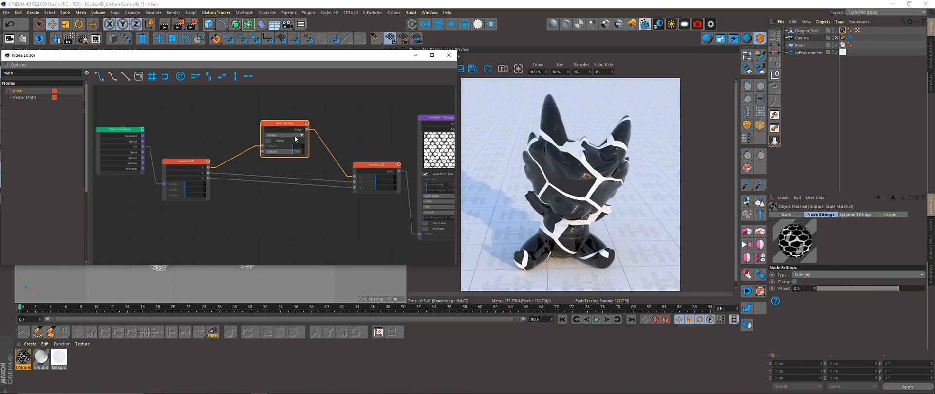
pyautogui.click(285, 134)
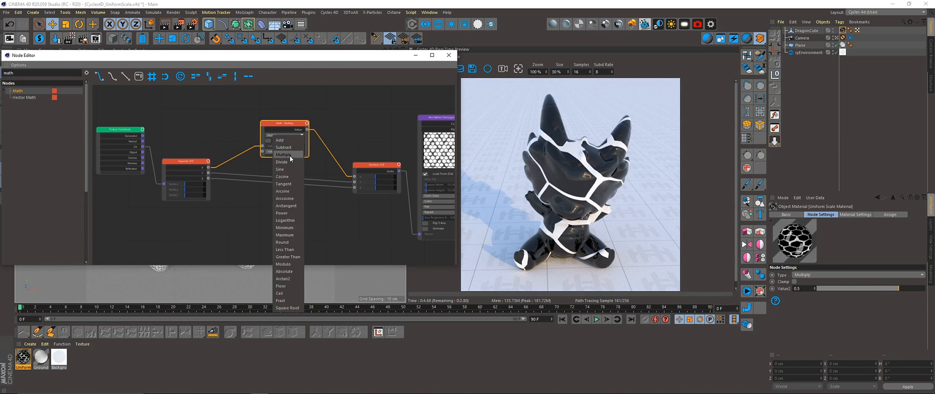
pyautogui.click(281, 162)
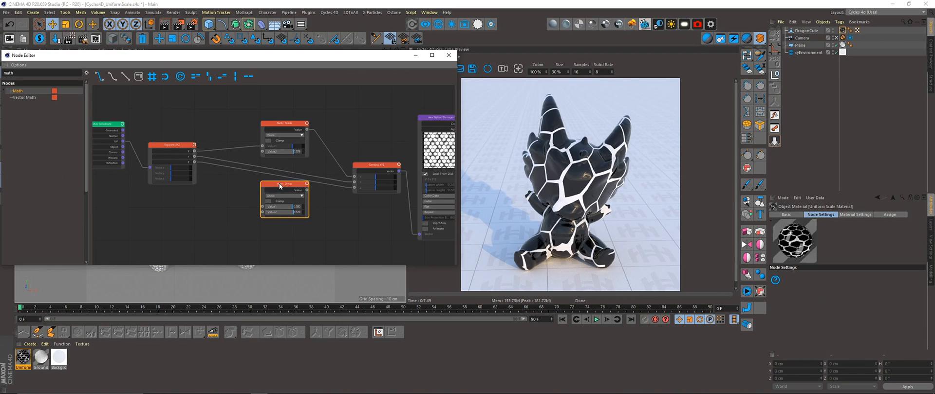
# Duplicate the Math node and stack the copies in a column between Separate and Combine XYZ
pyautogui.moveTo(279, 185); pyautogui.dragTo(279, 211)
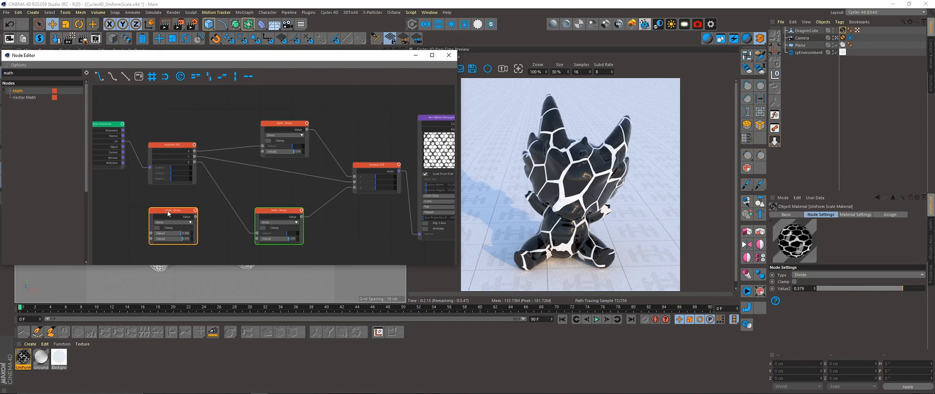
pyautogui.moveTo(174, 214); pyautogui.dragTo(279, 168)
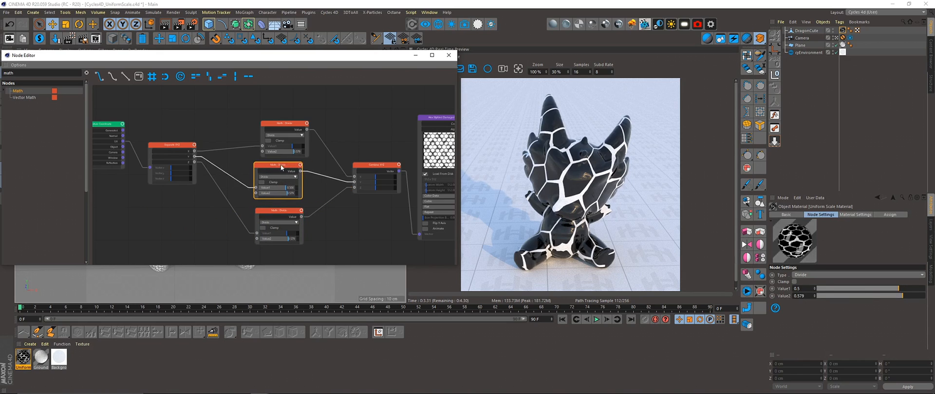
pyautogui.click(281, 121)
pyautogui.write('valu')
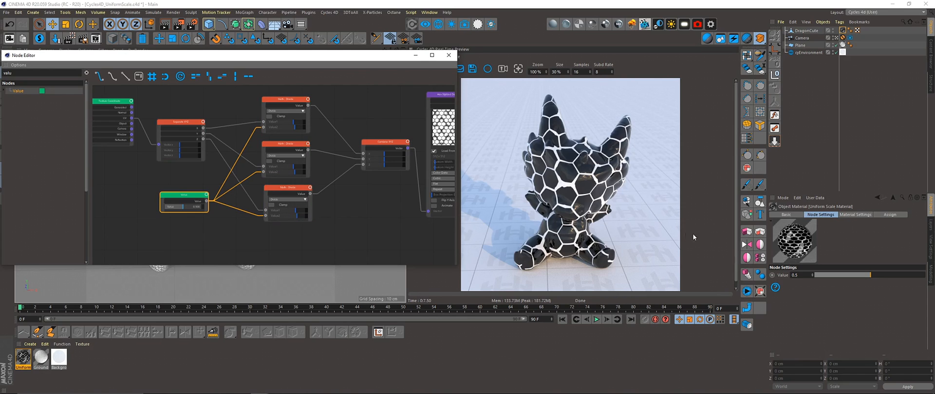
# Drag the shared Value slider to test enlarging and shrinking the dragon's hex cells
pyautogui.moveTo(823, 275); pyautogui.dragTo(835, 275)
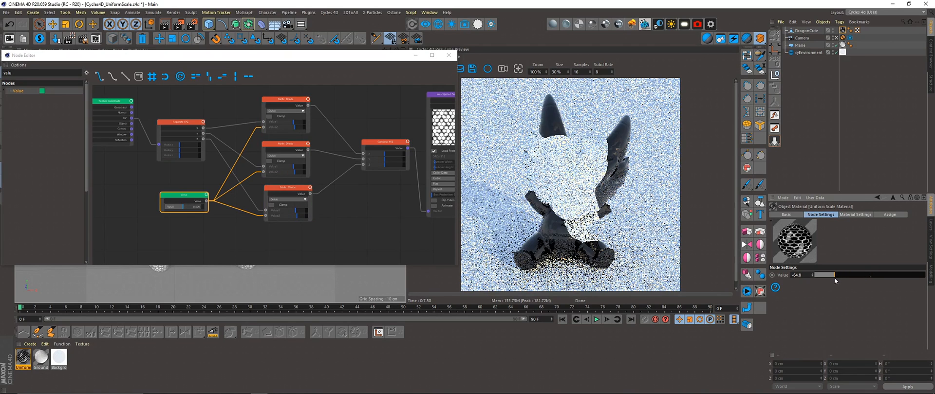
pyautogui.moveTo(822, 275); pyautogui.dragTo(868, 275)
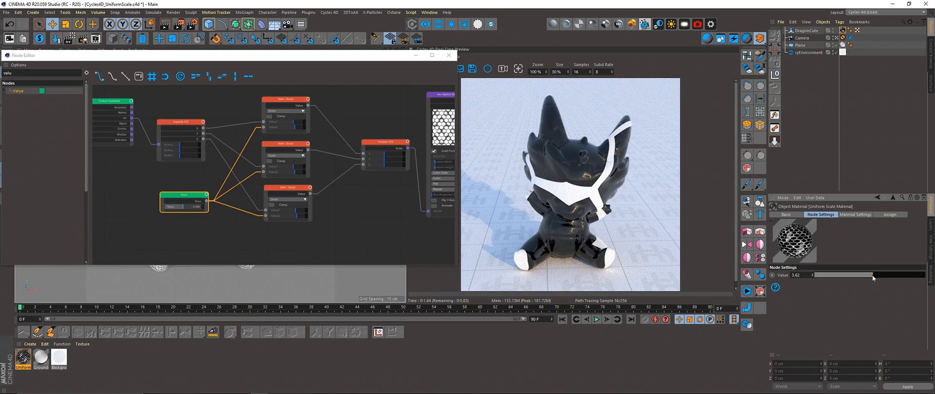
pyautogui.moveTo(872, 275); pyautogui.dragTo(799, 275)
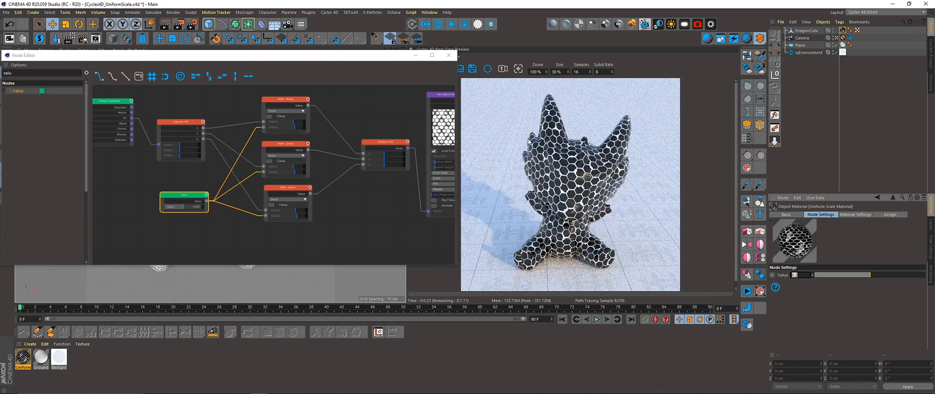
pyautogui.moveTo(798, 275); pyautogui.dragTo(868, 276)
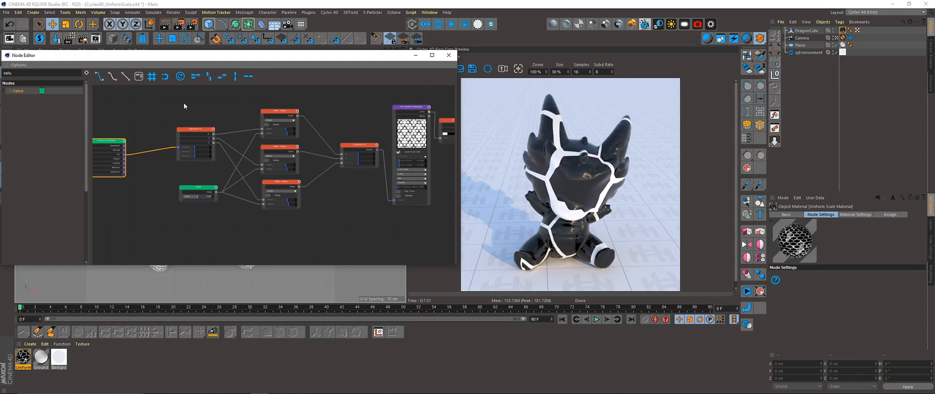
pyautogui.moveTo(179, 105)
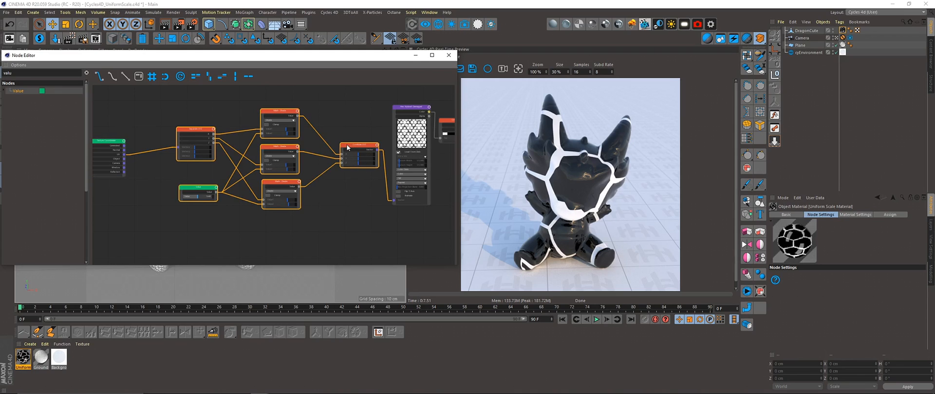
# Group the selected scaling nodes, enter the group and name it Uniform Scale
pyautogui.rightClick(358, 147)
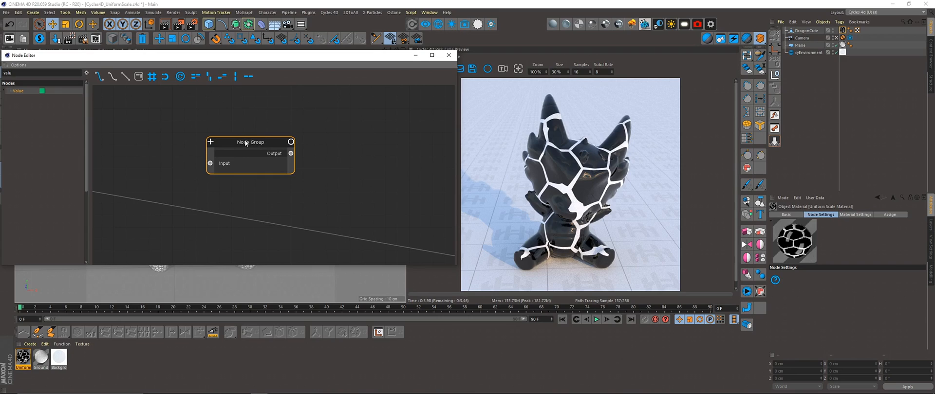
pyautogui.doubleClick(250, 142)
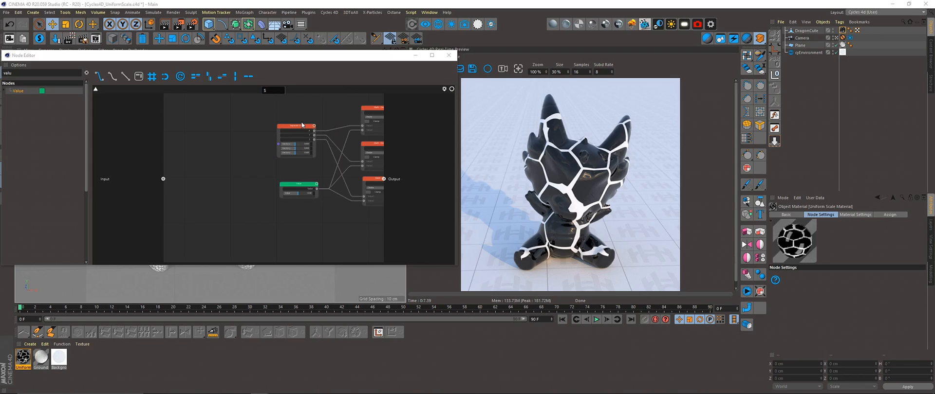
pyautogui.write('Uniform Scale')
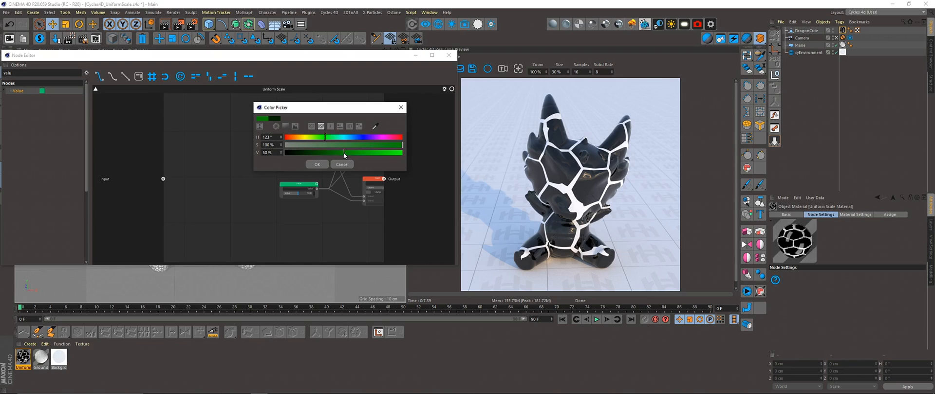
# Confirm green as the Uniform Scale group's header colour
pyautogui.click(317, 164)
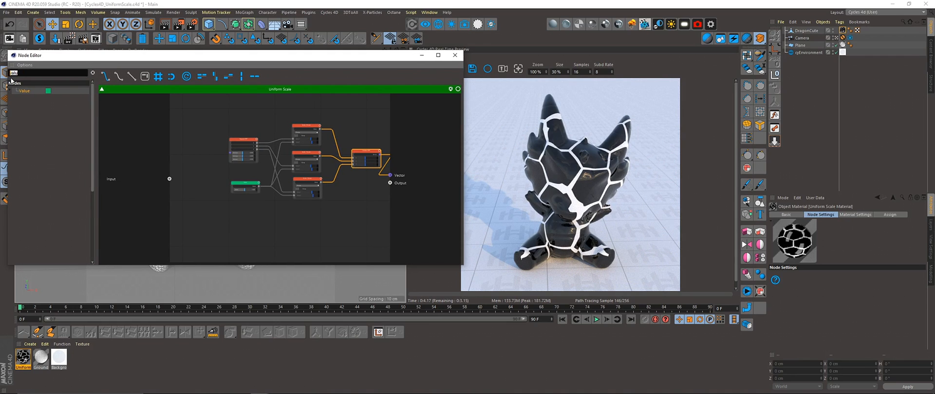
# Search for Value and Noise Texture nodes to create the group's Vector input
pyautogui.write('valu')
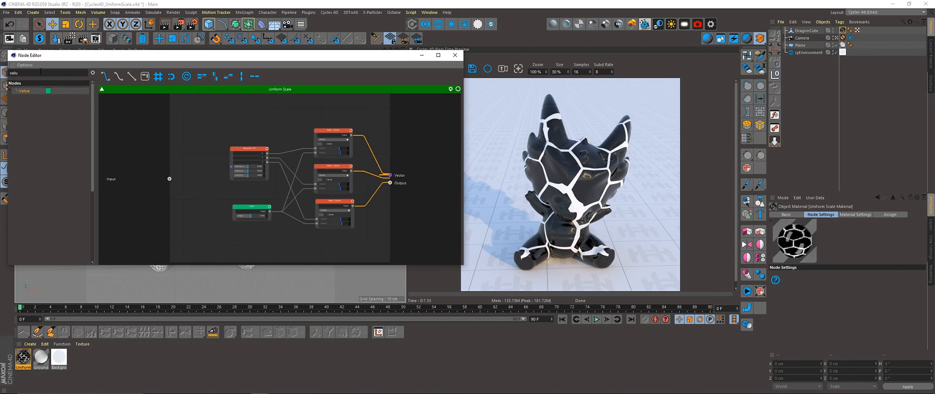
pyautogui.write('noise')
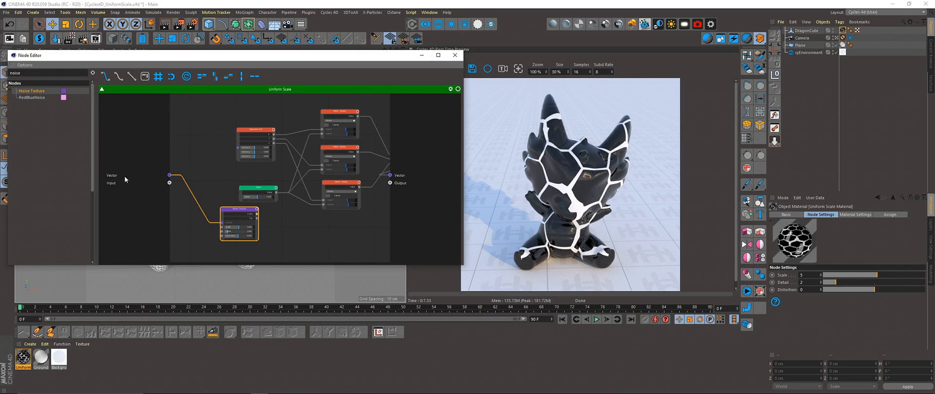
pyautogui.moveTo(205, 186)
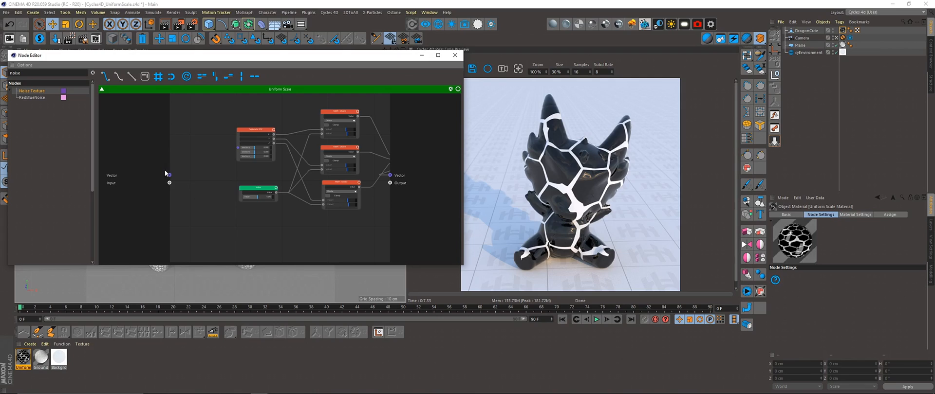
pyautogui.moveTo(174, 175)
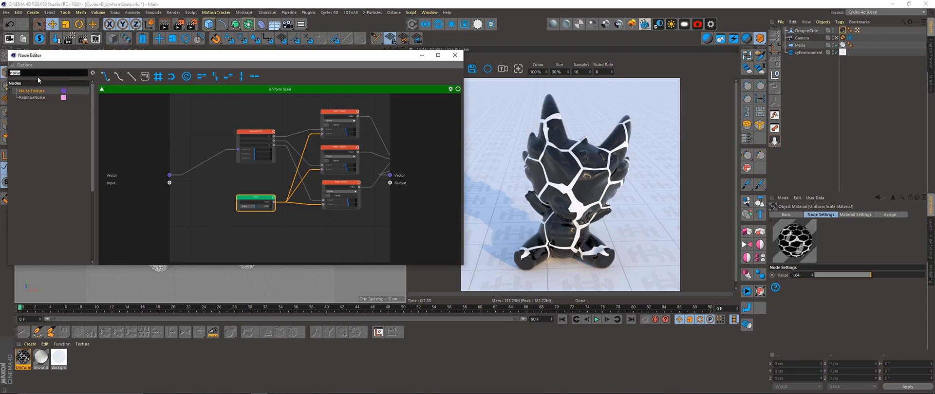
pyautogui.write('gamma')
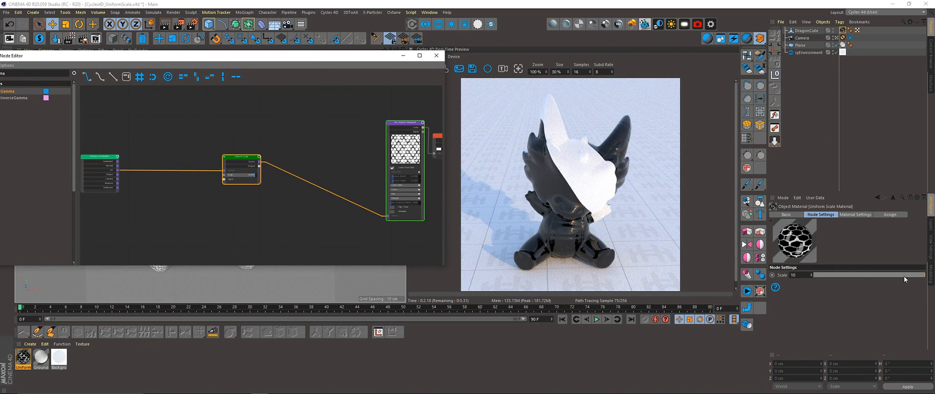
# Drag the Uniform Scale group's Scale to test large and fine hex patterns on the dragon
pyautogui.moveTo(918, 275); pyautogui.dragTo(888, 274)
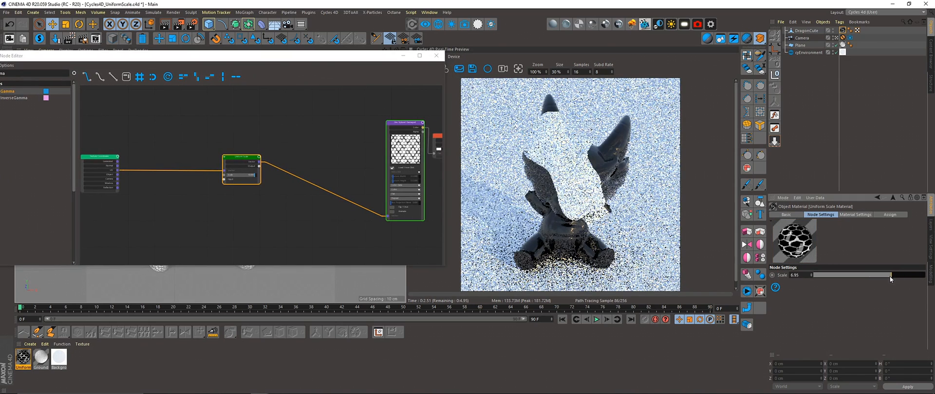
pyautogui.moveTo(888, 276); pyautogui.dragTo(812, 275)
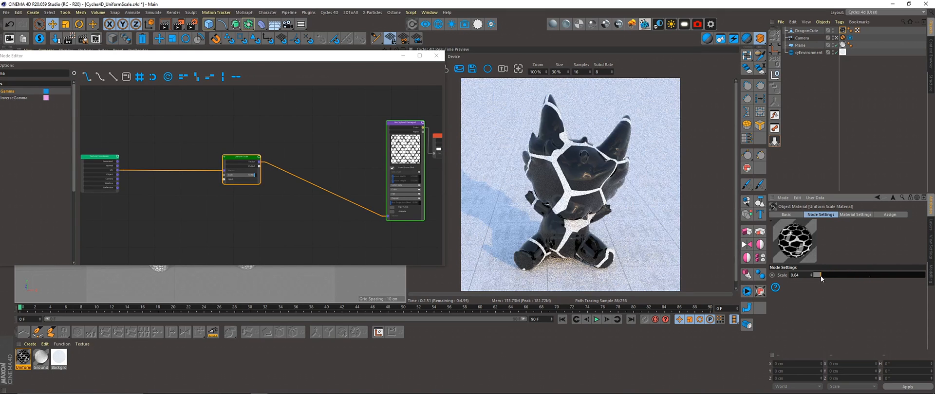
pyautogui.moveTo(811, 276); pyautogui.dragTo(813, 276)
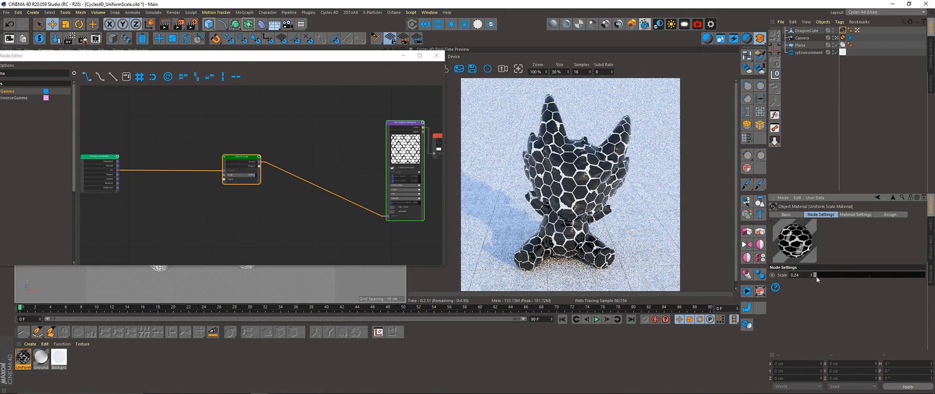
pyautogui.moveTo(814, 274); pyautogui.dragTo(808, 275)
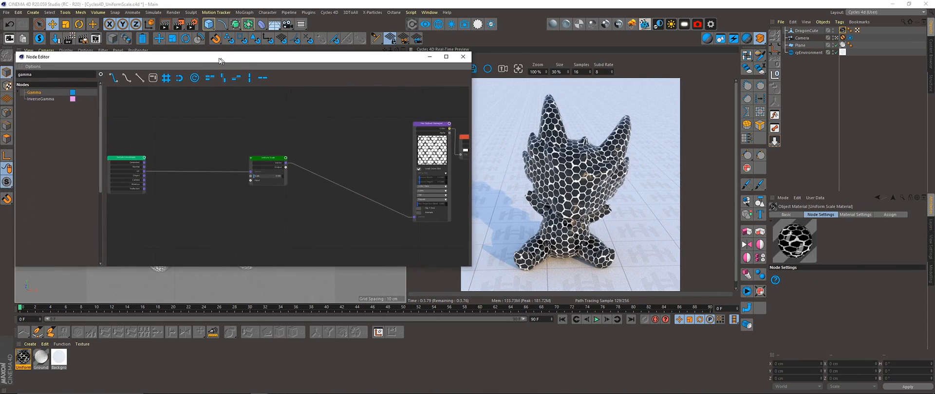
pyautogui.click(267, 160)
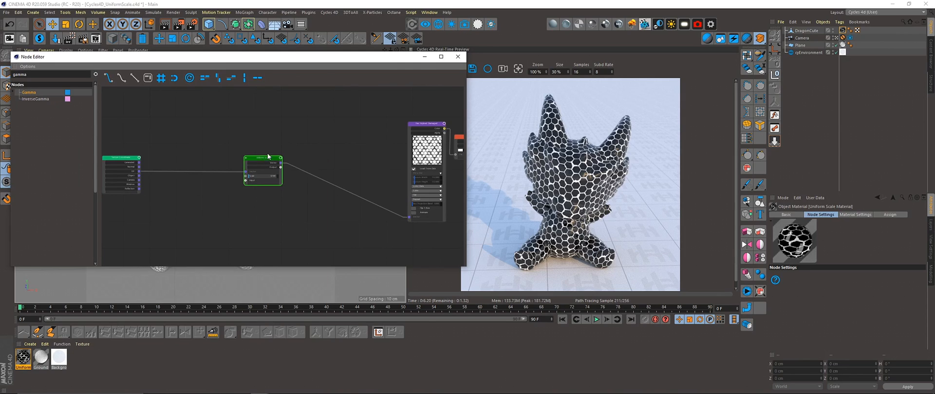
pyautogui.rightClick(262, 167)
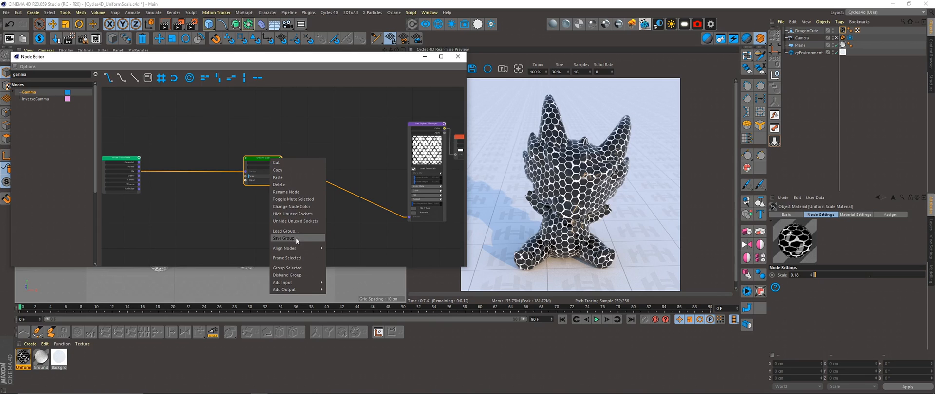
pyautogui.click(285, 238)
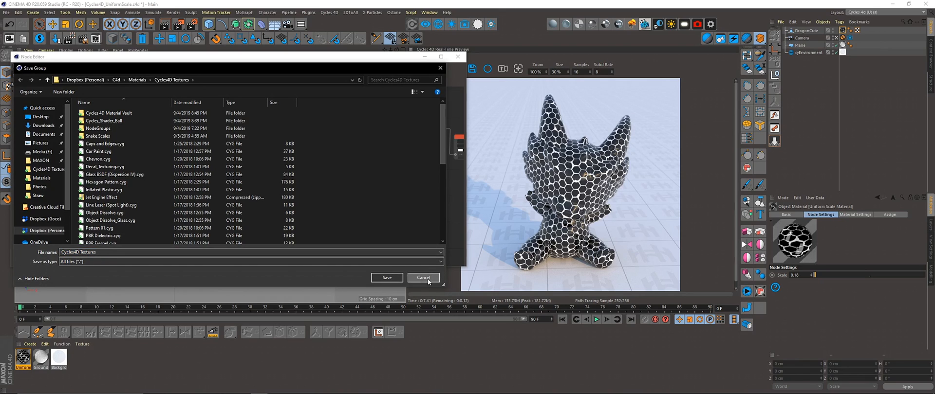
pyautogui.click(423, 278)
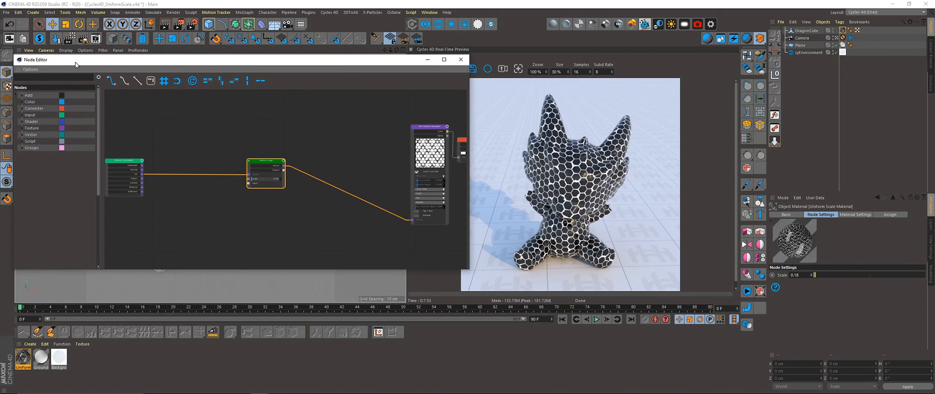
pyautogui.click(19, 12)
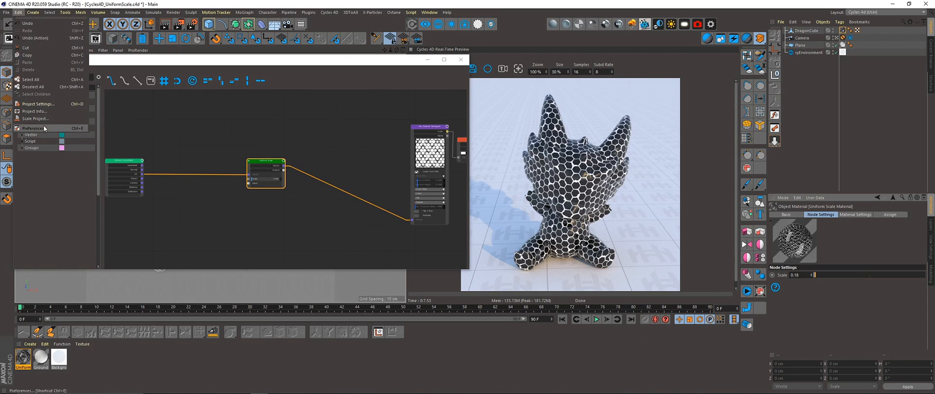
pyautogui.click(31, 128)
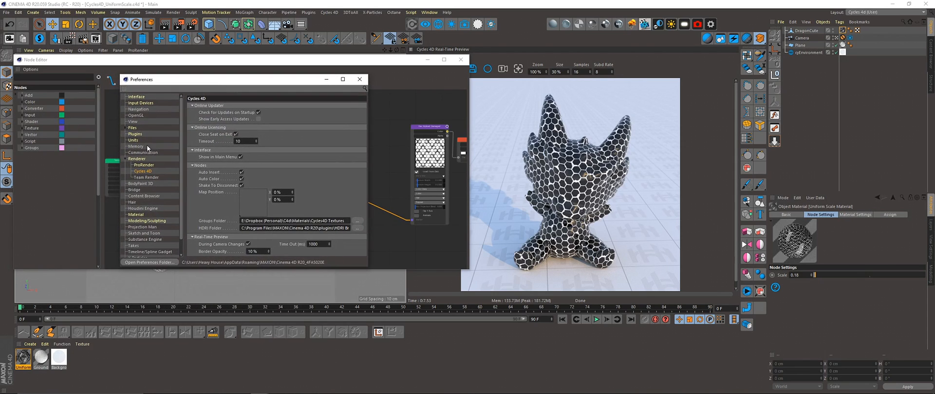
pyautogui.moveTo(123, 160)
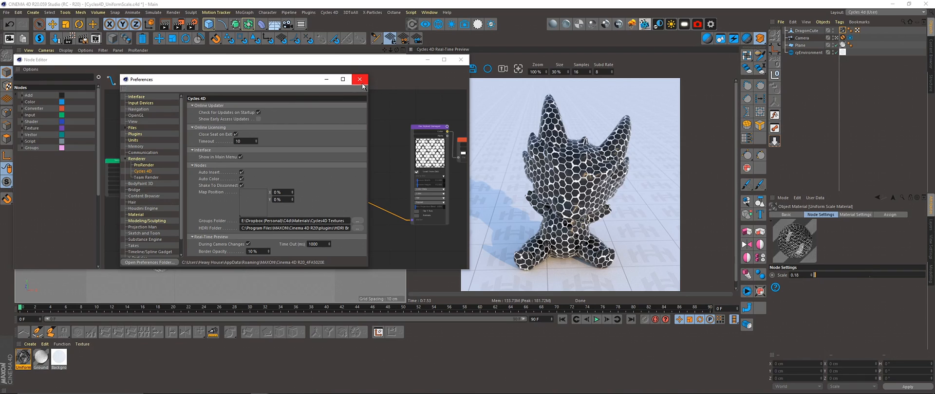
pyautogui.click(360, 78)
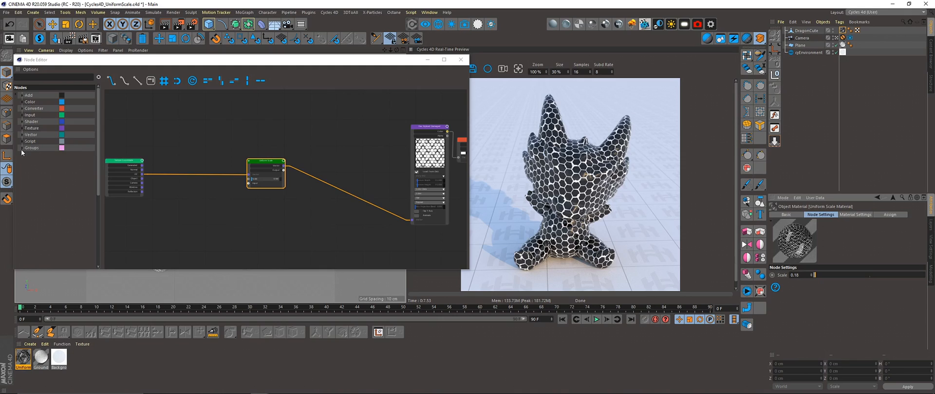
pyautogui.click(31, 148)
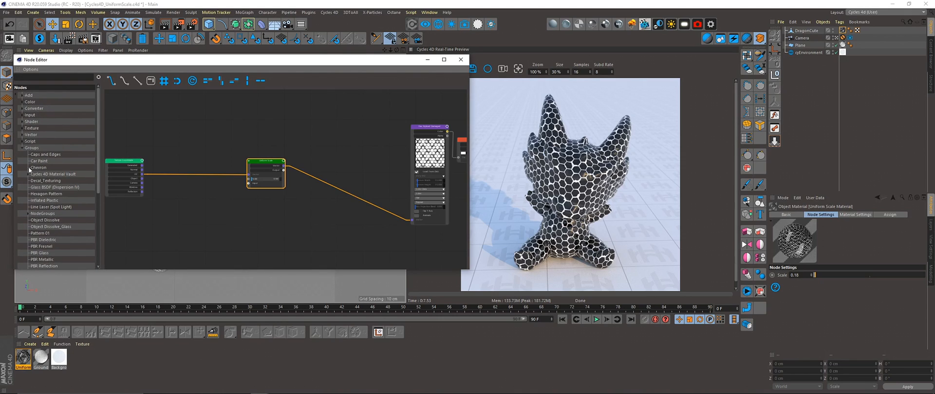
pyautogui.click(20, 148)
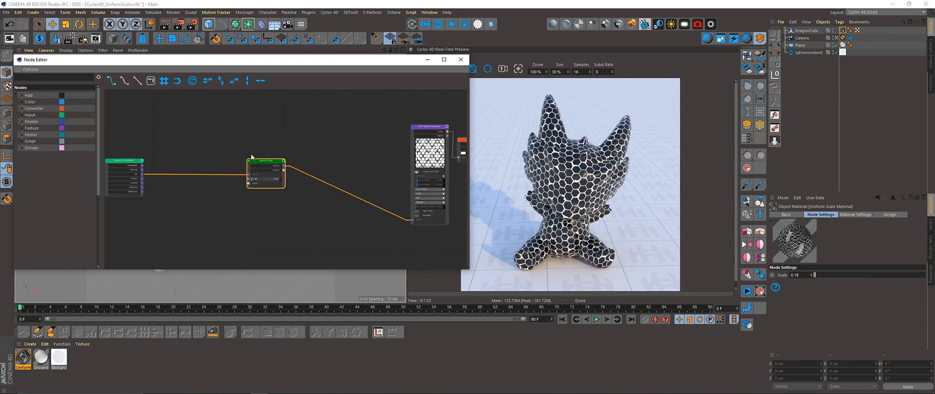
# Tidy the node graph, moving the texture coordinates node beside the group and selecting the hex image texture
pyautogui.moveTo(265, 169); pyautogui.dragTo(256, 160)
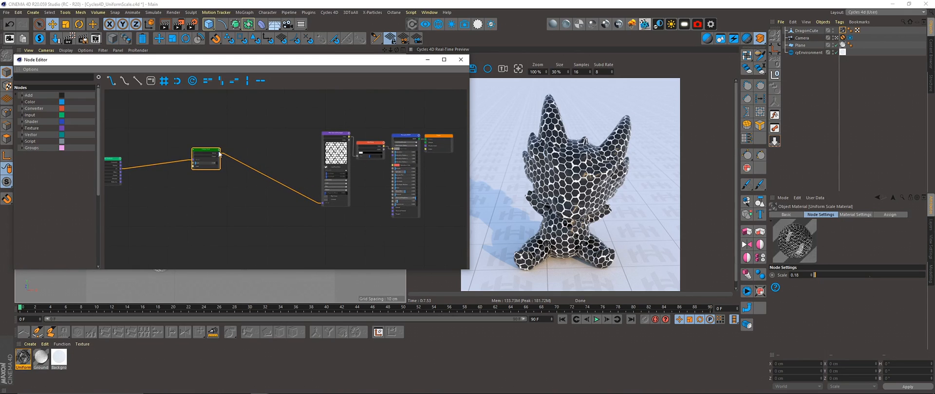
pyautogui.moveTo(206, 158); pyautogui.dragTo(154, 173)
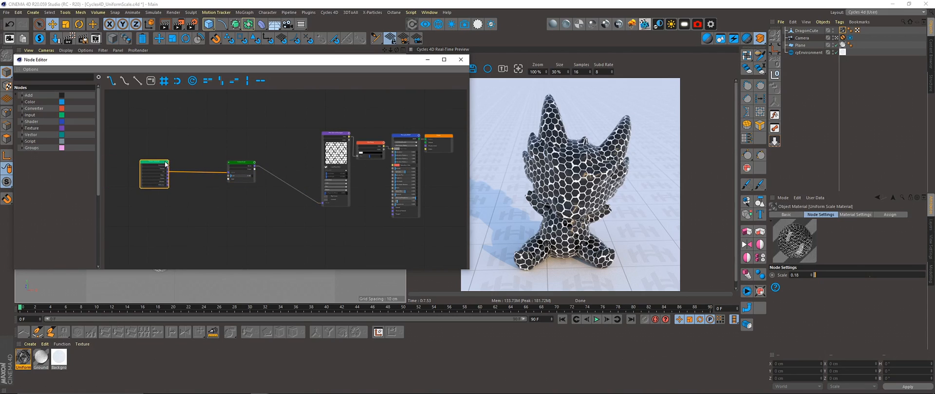
pyautogui.moveTo(154, 174); pyautogui.dragTo(163, 165)
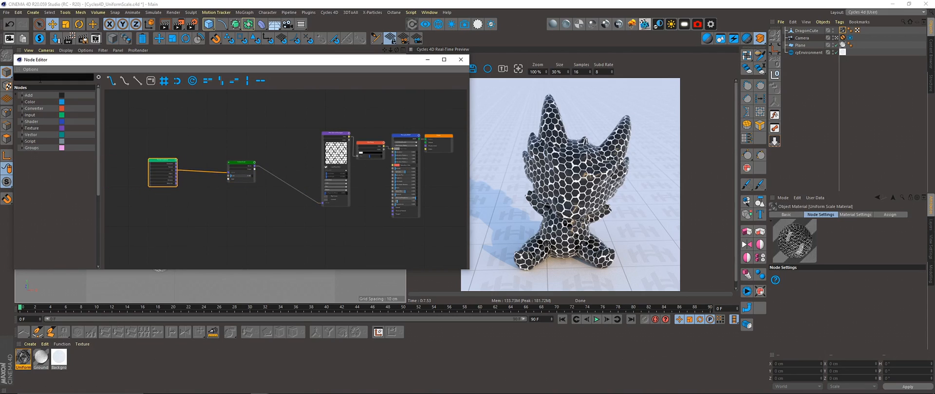
pyautogui.click(53, 78)
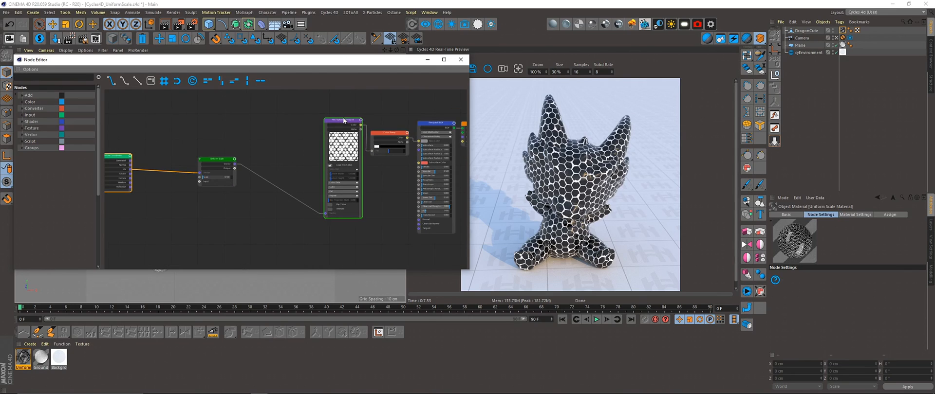
# Search the node list for 'uni' and drop a second magenta Uniform Scale group into the graph
pyautogui.click(389, 131)
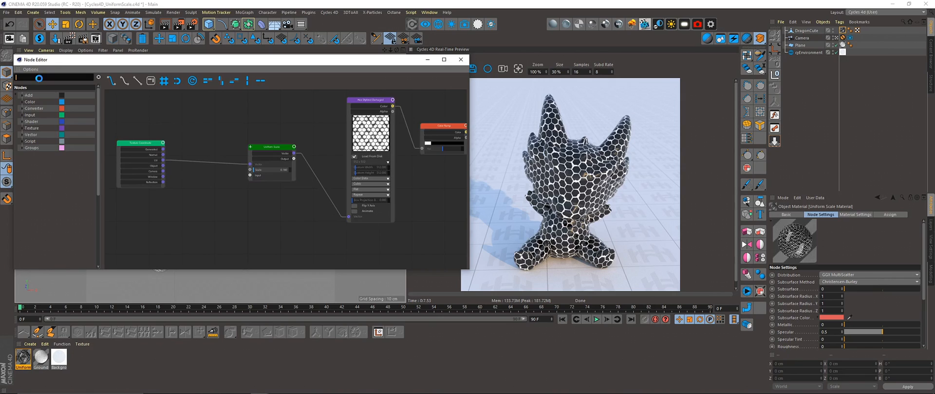
pyautogui.write('uni')
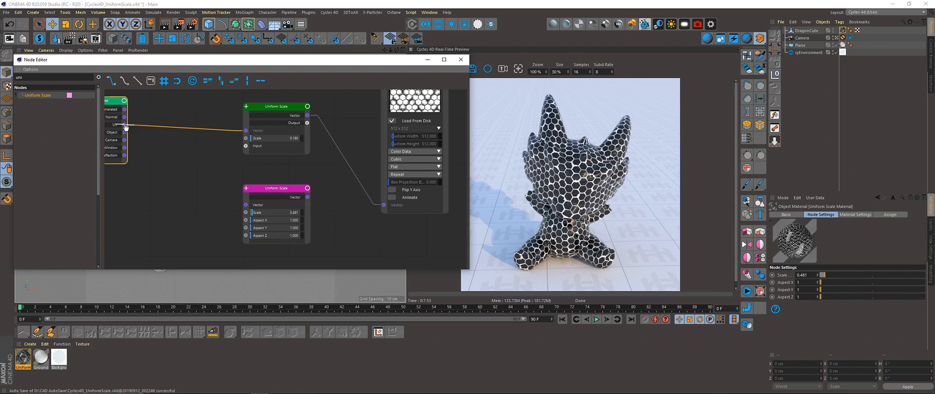
# Drive the hex texture Vector from the new Uniform Scale at Aspect 16 by 9, then search 'noise' for a Noise Texture
pyautogui.click(276, 188)
pyautogui.write('9')
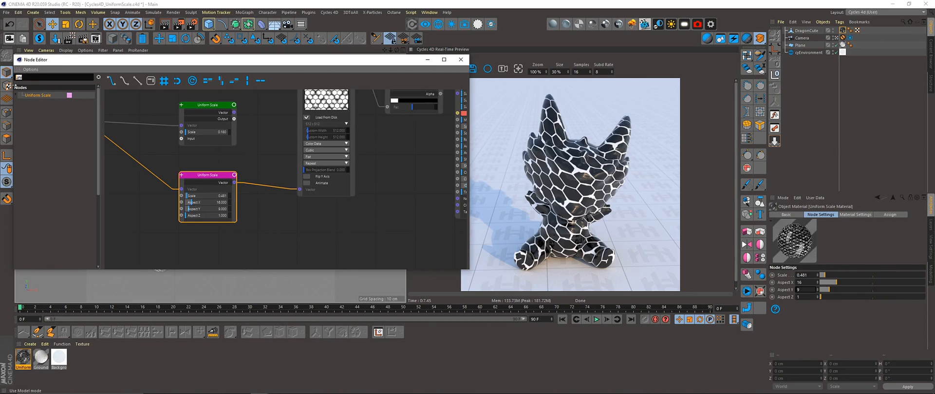
pyautogui.write('noise')
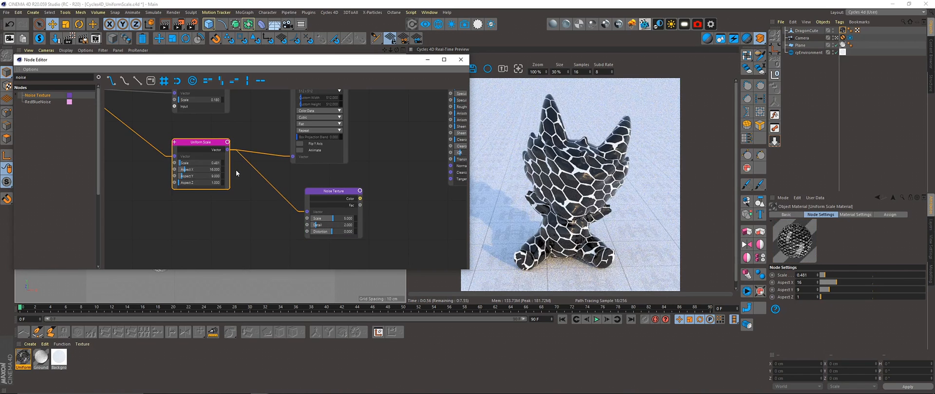
# Feed the Noise Texture through a Color Ramp, balance its black-white knots, and reset Uniform Scale aspects to 1
pyautogui.moveTo(331, 191); pyautogui.dragTo(309, 202)
pyautogui.write('colo')
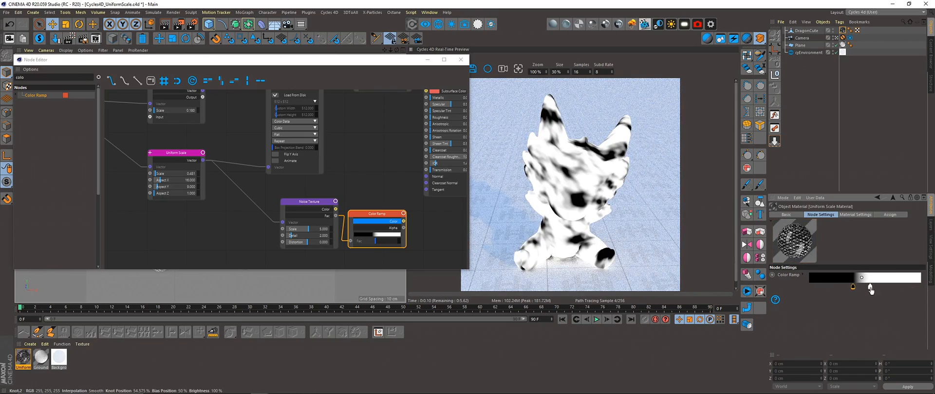
pyautogui.moveTo(862, 278); pyautogui.dragTo(840, 287)
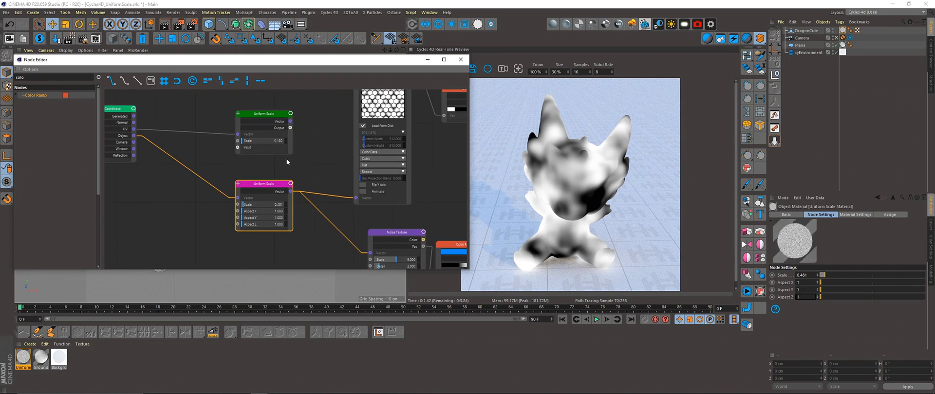
pyautogui.moveTo(263, 183); pyautogui.dragTo(249, 176)
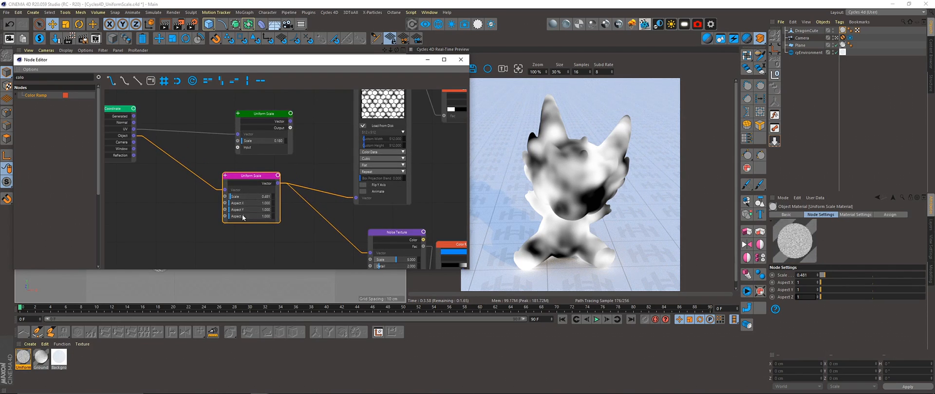